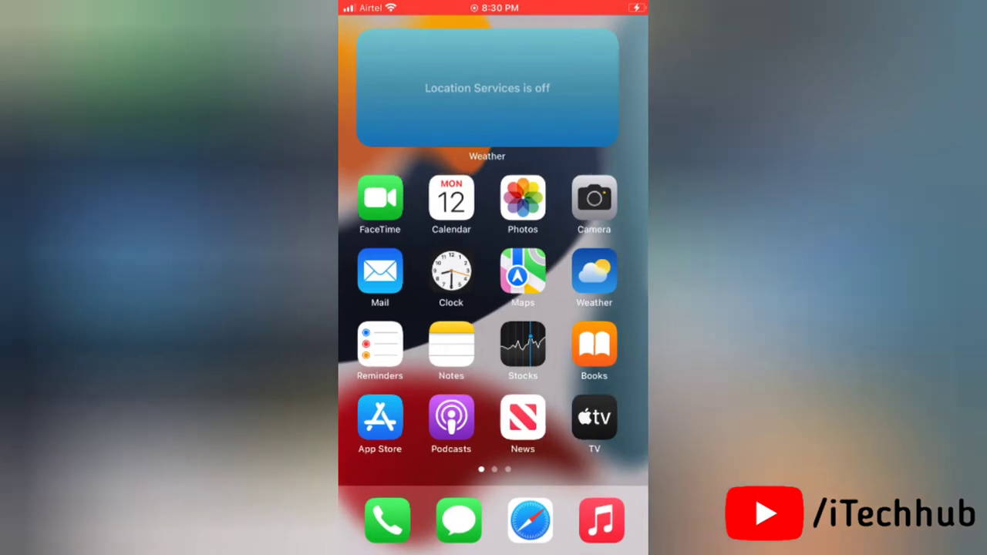
# - Launch Settings from the search results and go into the Camera settings
pyautogui.hscroll(-3)
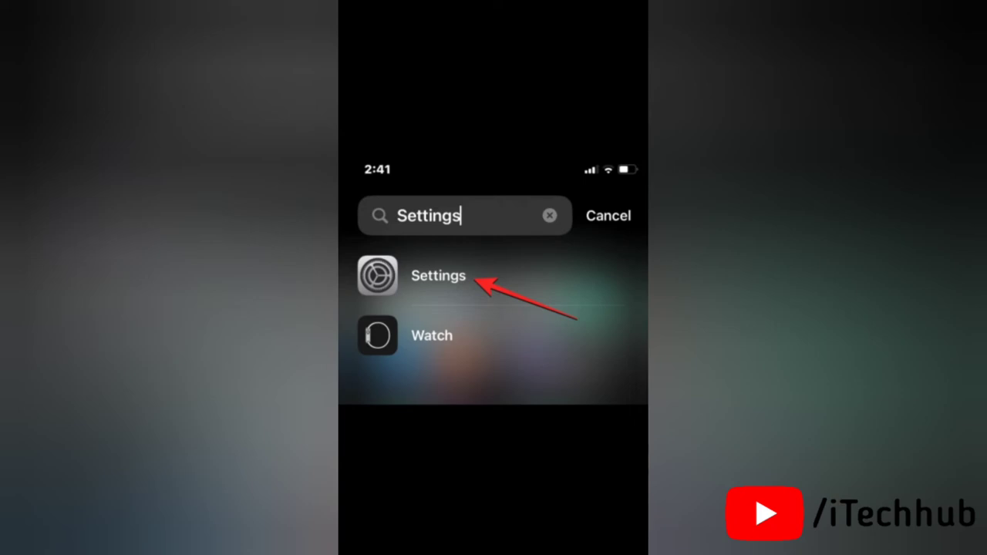
pyautogui.click(438, 274)
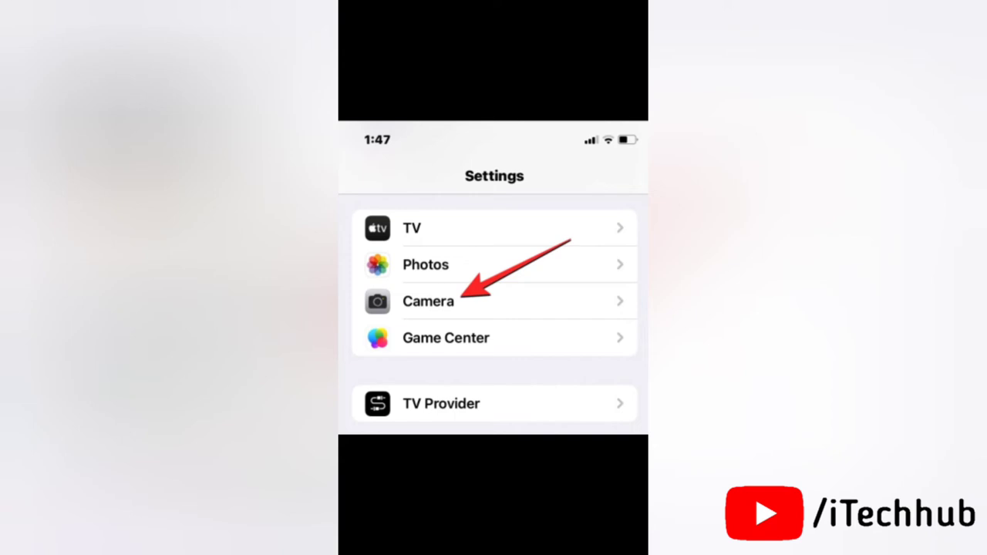
pyautogui.click(428, 301)
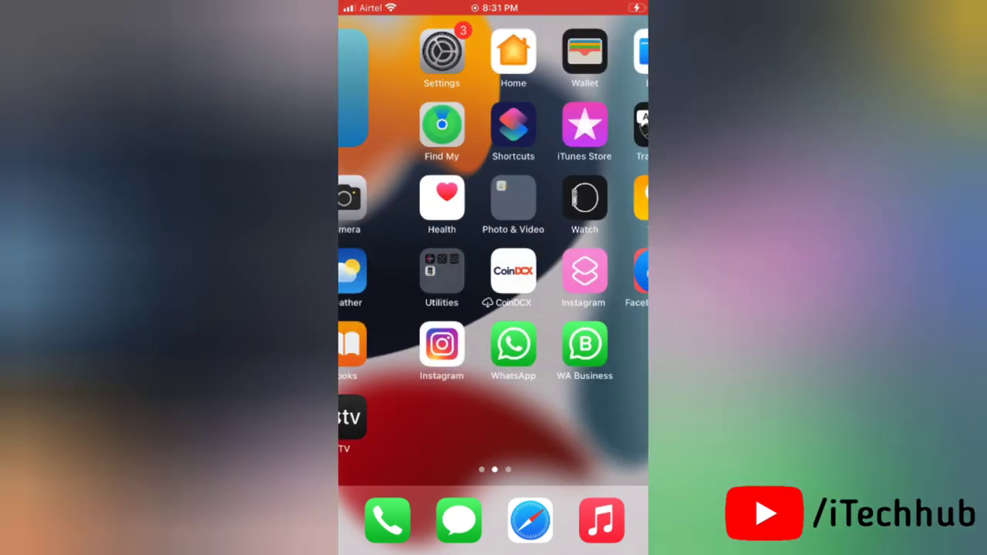
# - Swipe past the last Home Screen page to reveal the App Library
pyautogui.hscroll(-3)
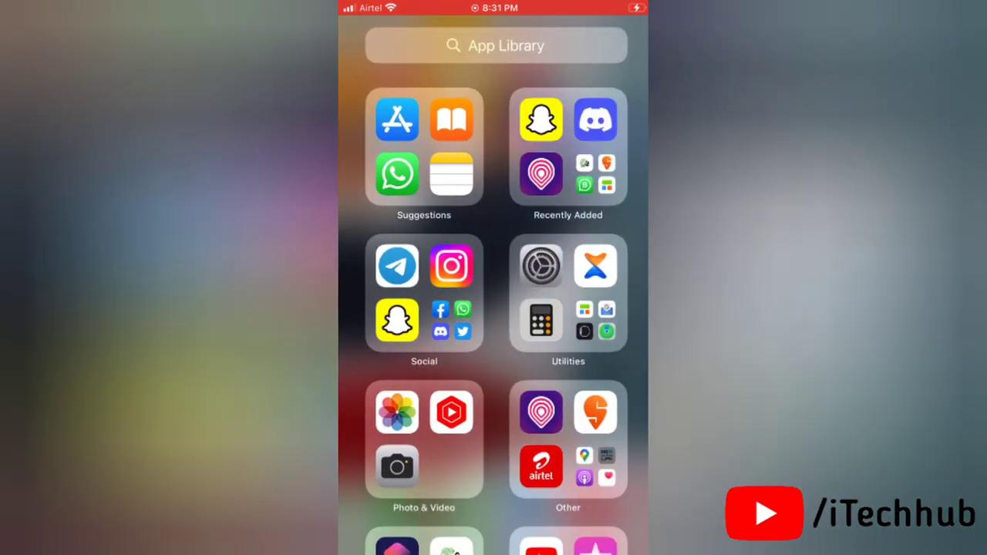